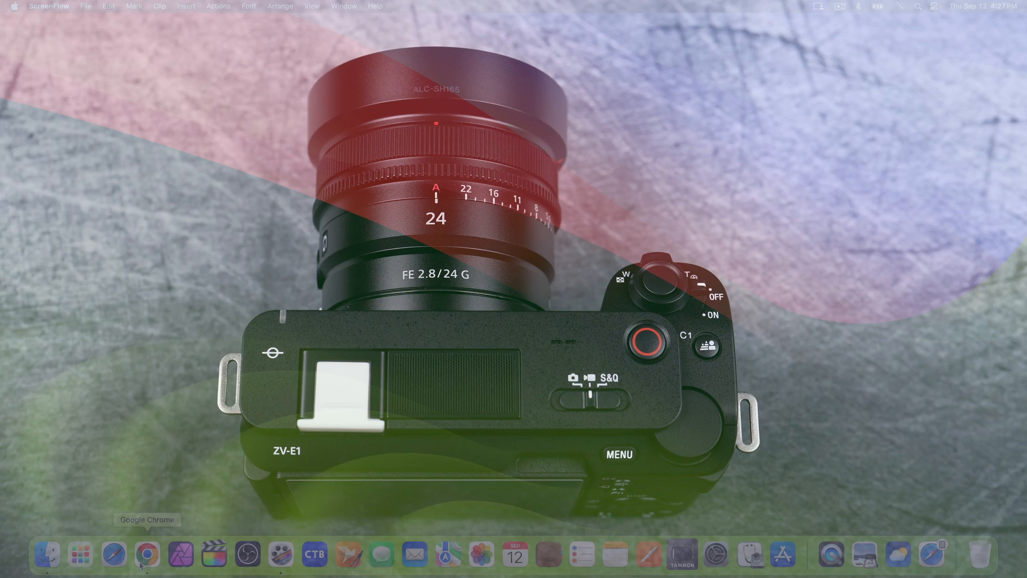
# Launch Chrome and go to sony.com/electronics/support.
pyautogui.click(145, 553)
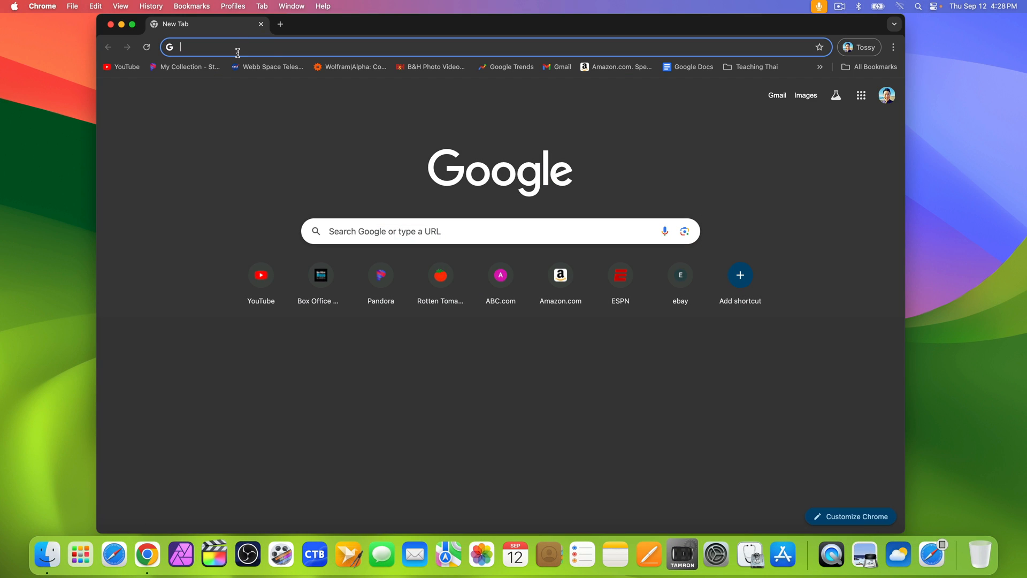
pyautogui.write('sony.com/electronics')
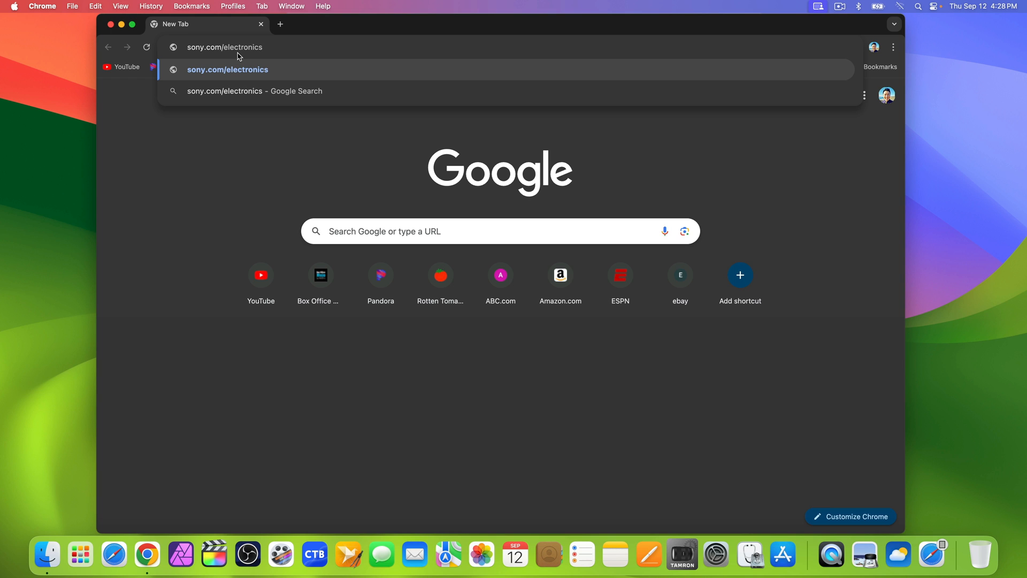
pyautogui.write('/su')
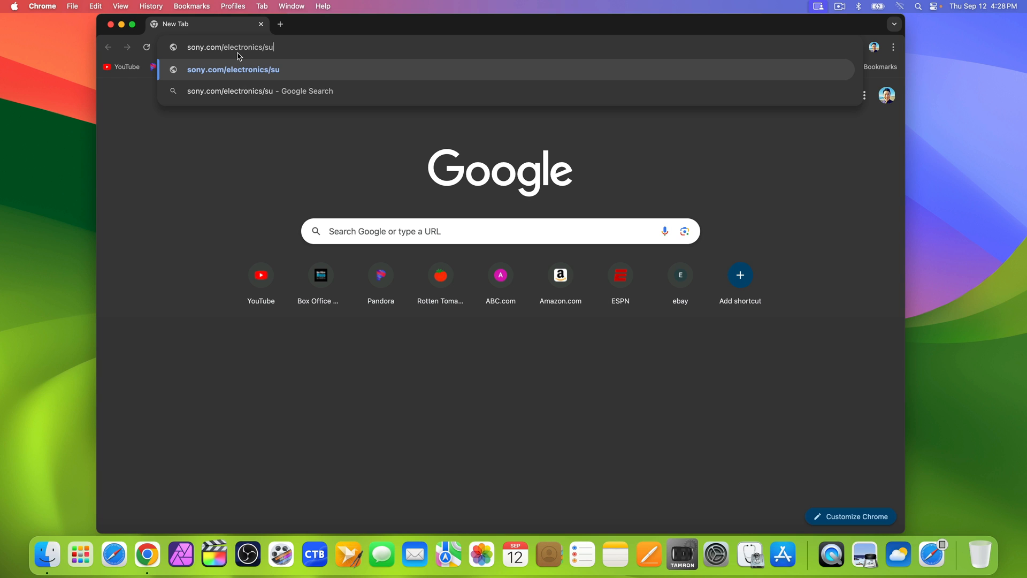
pyautogui.write('pport')
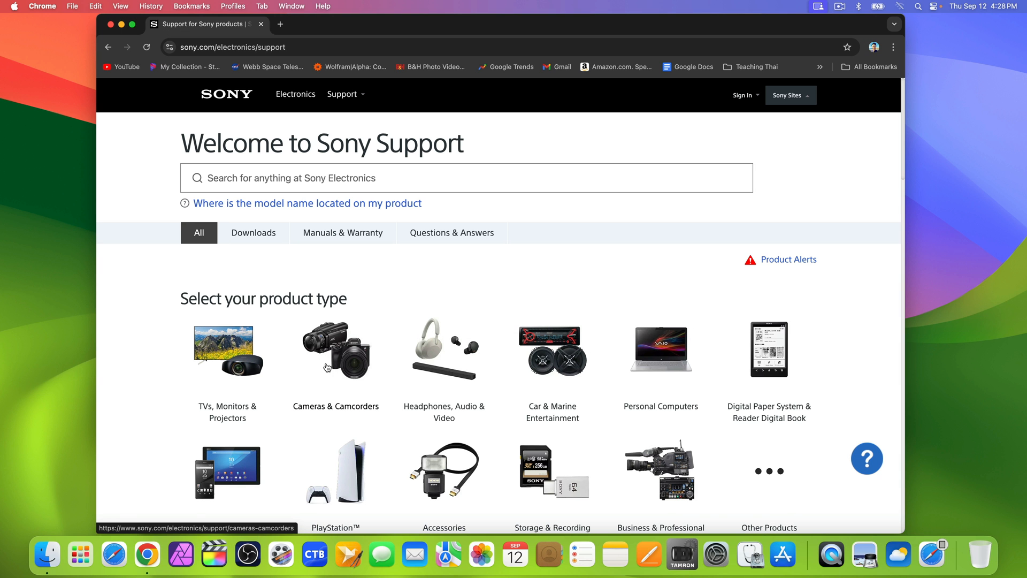
# Drill down through Cameras & Camcorders, Digital Cameras, Interchangeable-lens, E-Mount Body to ZV-E Series.
pyautogui.click(335, 351)
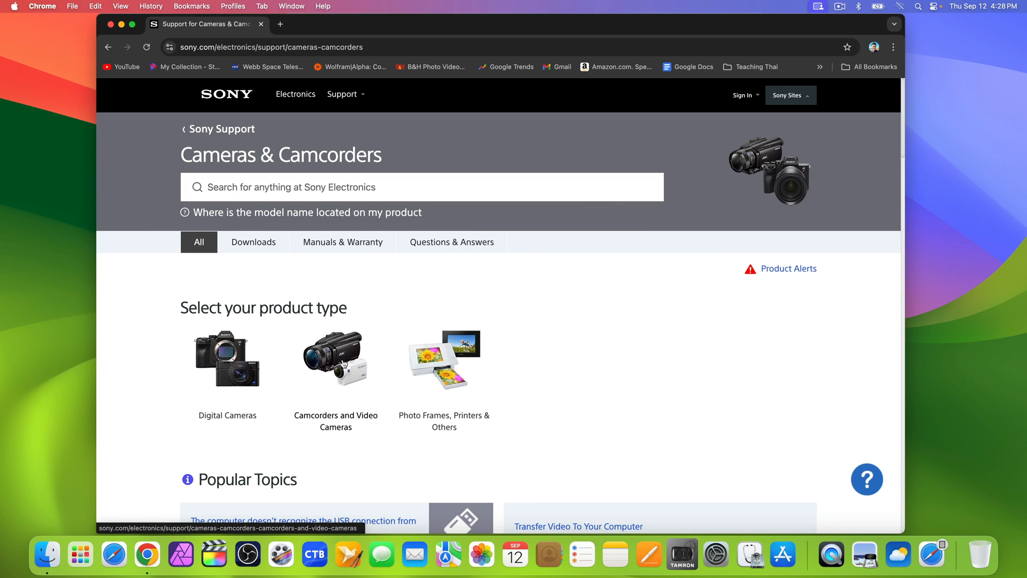
pyautogui.click(232, 366)
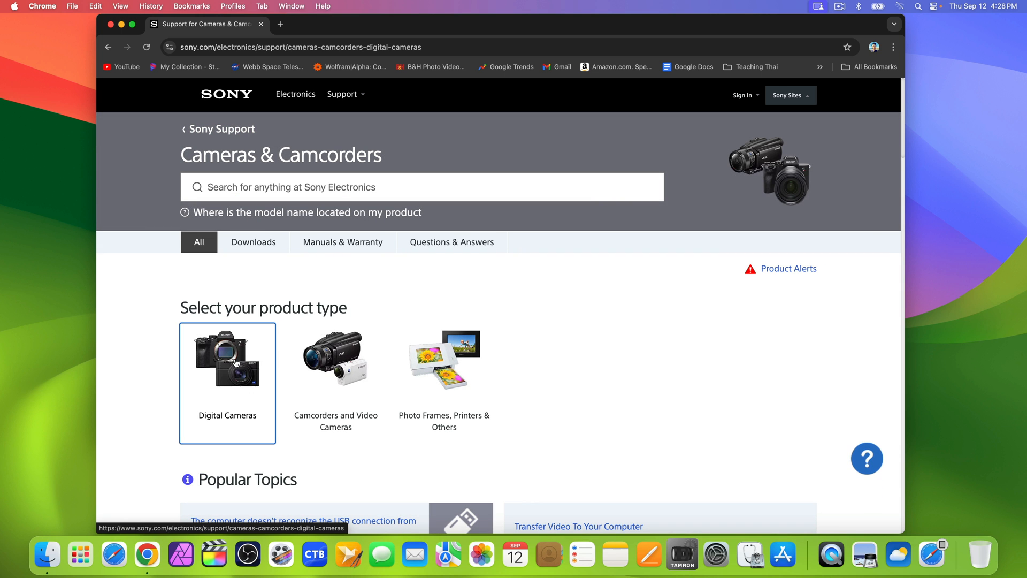
pyautogui.click(234, 361)
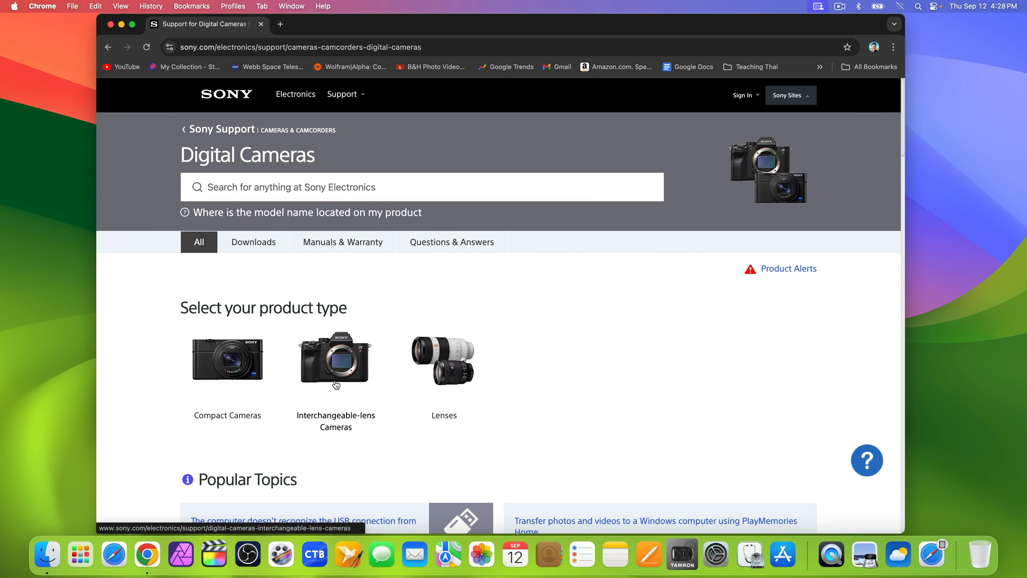
pyautogui.click(342, 368)
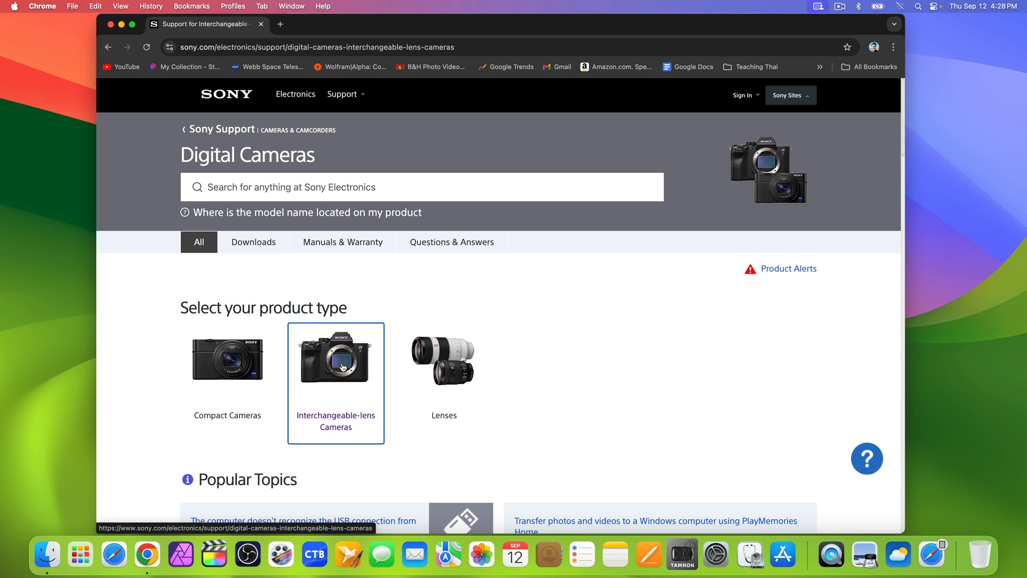
pyautogui.click(341, 366)
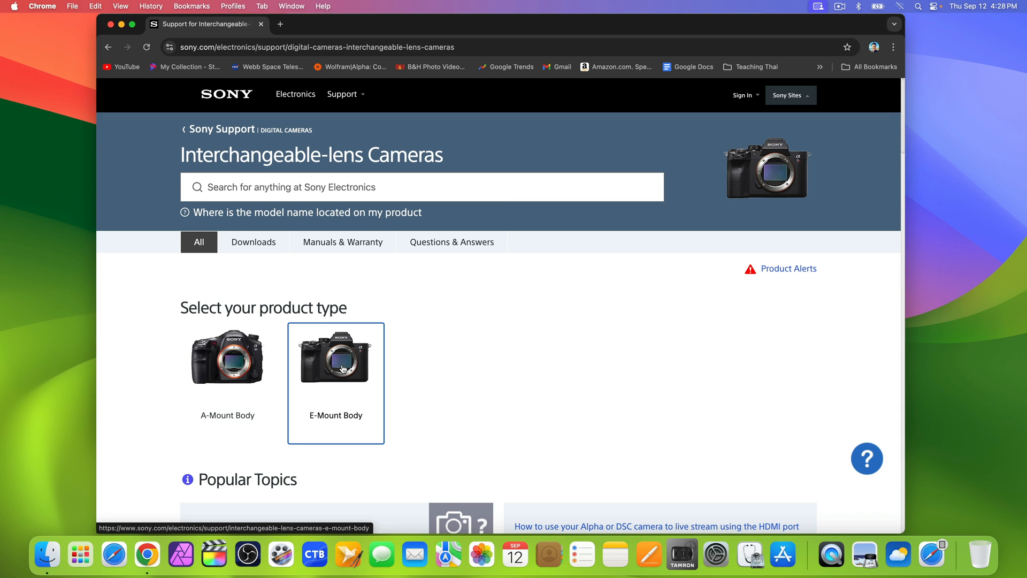
pyautogui.click(336, 365)
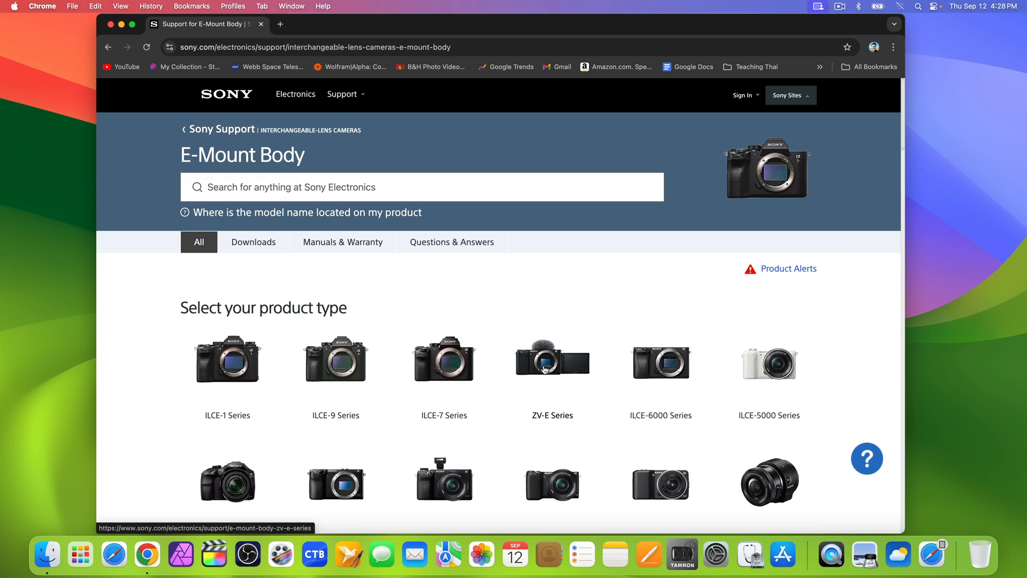
pyautogui.click(553, 362)
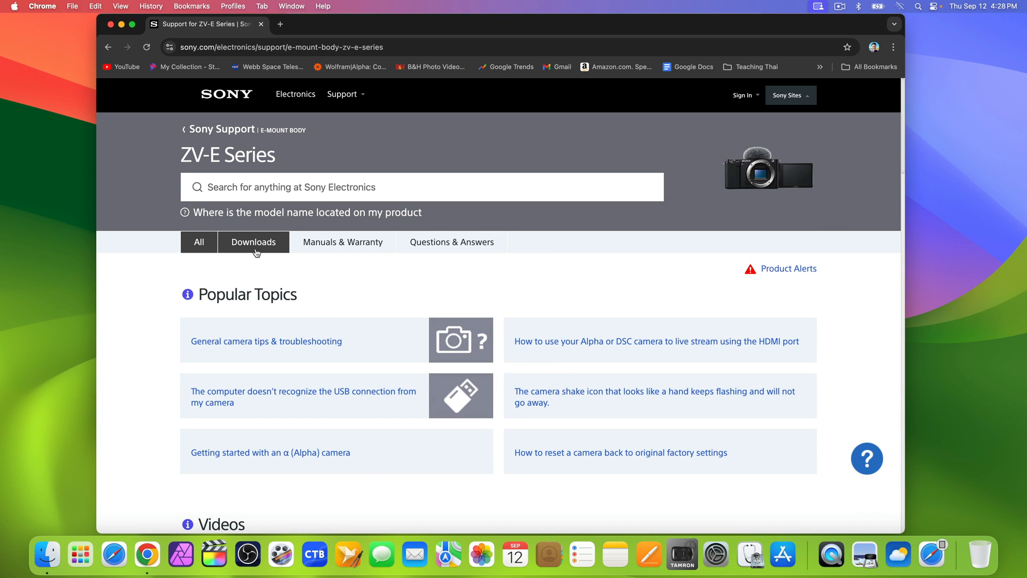
# Open ZV-E Series downloads and choose ZV-E1's System Software Update Ver. 1.03.
pyautogui.click(253, 242)
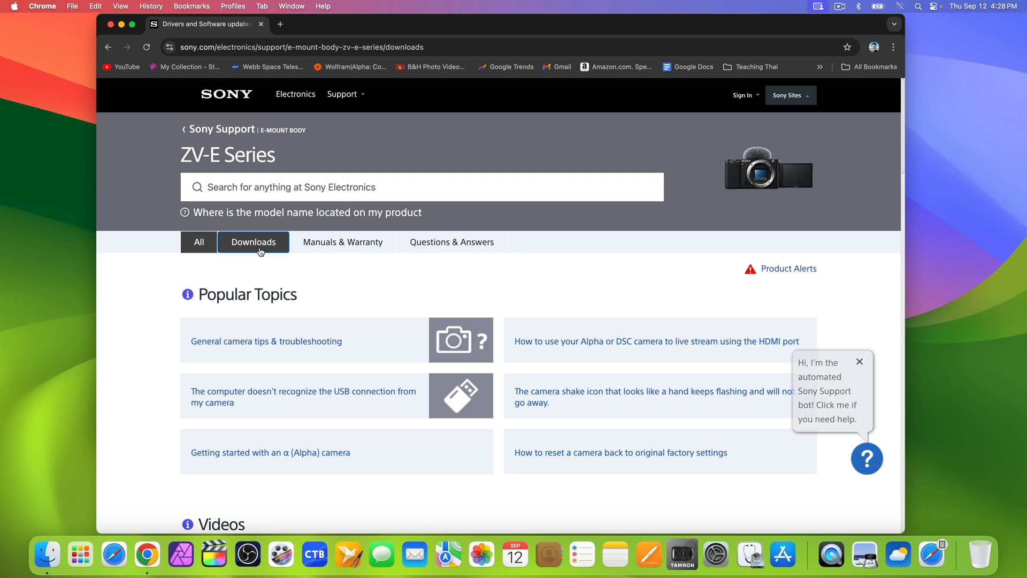
pyautogui.click(253, 242)
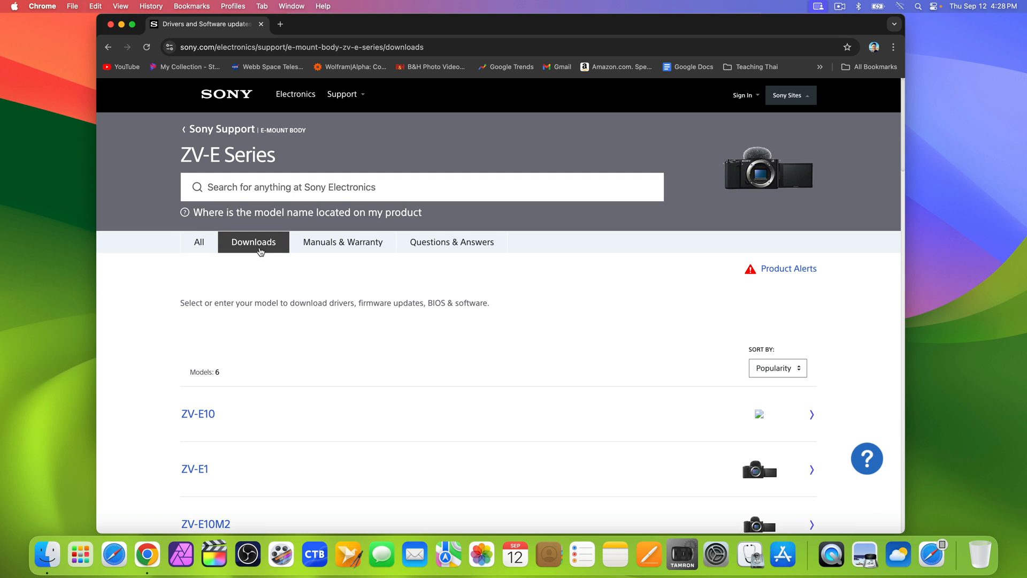
pyautogui.scroll(-3)
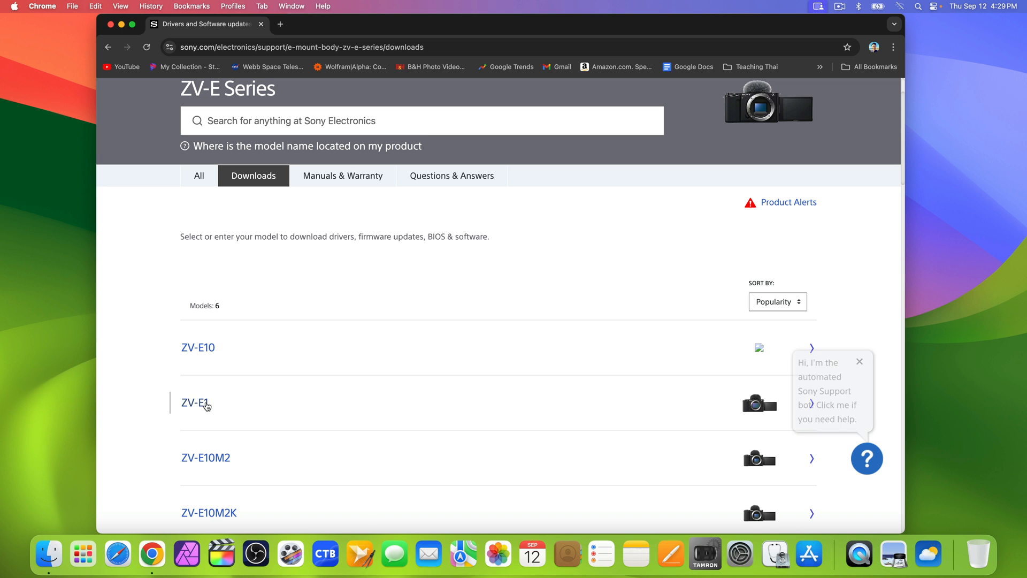
pyautogui.click(195, 403)
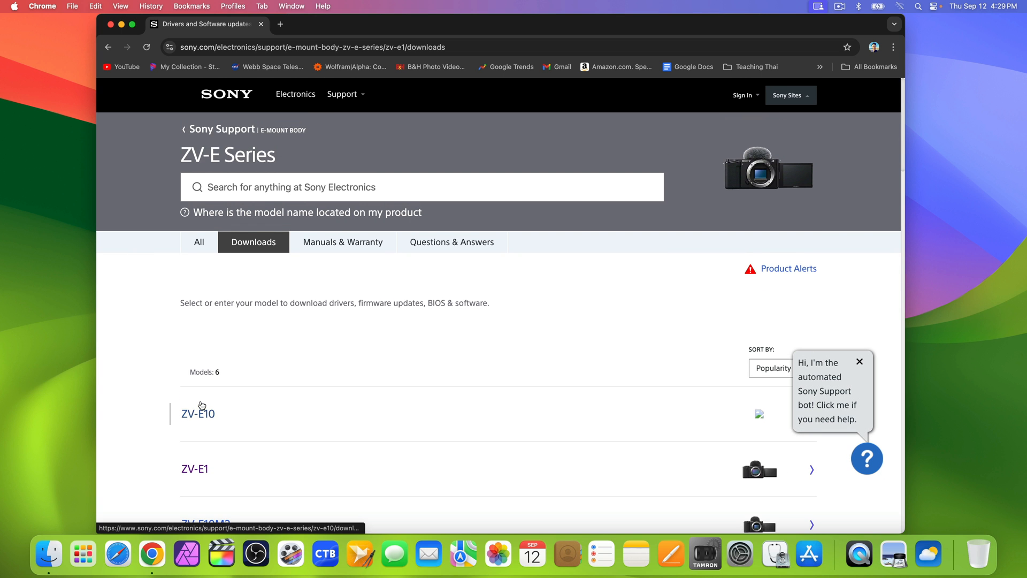
pyautogui.click(195, 469)
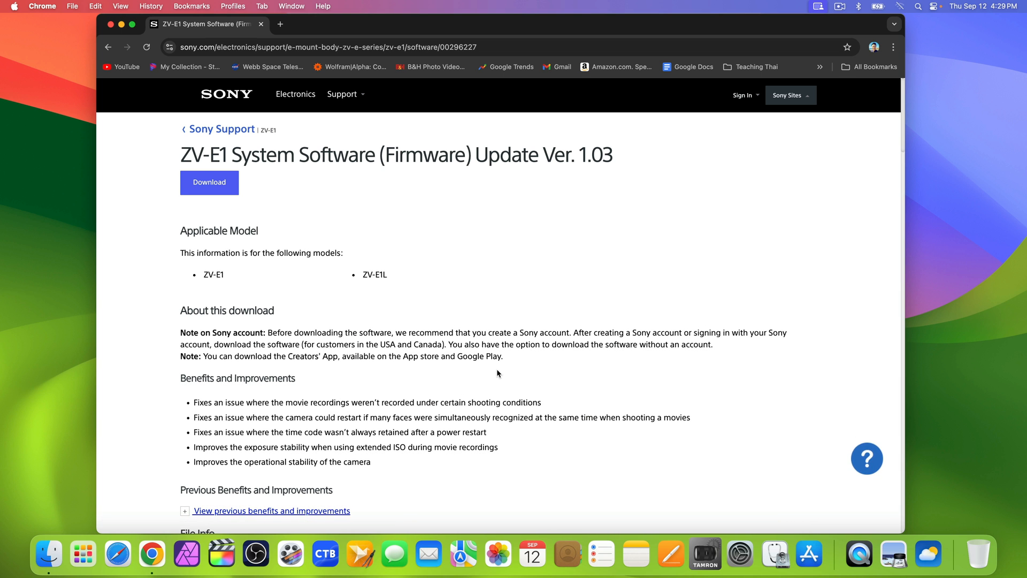
pyautogui.moveTo(210, 194)
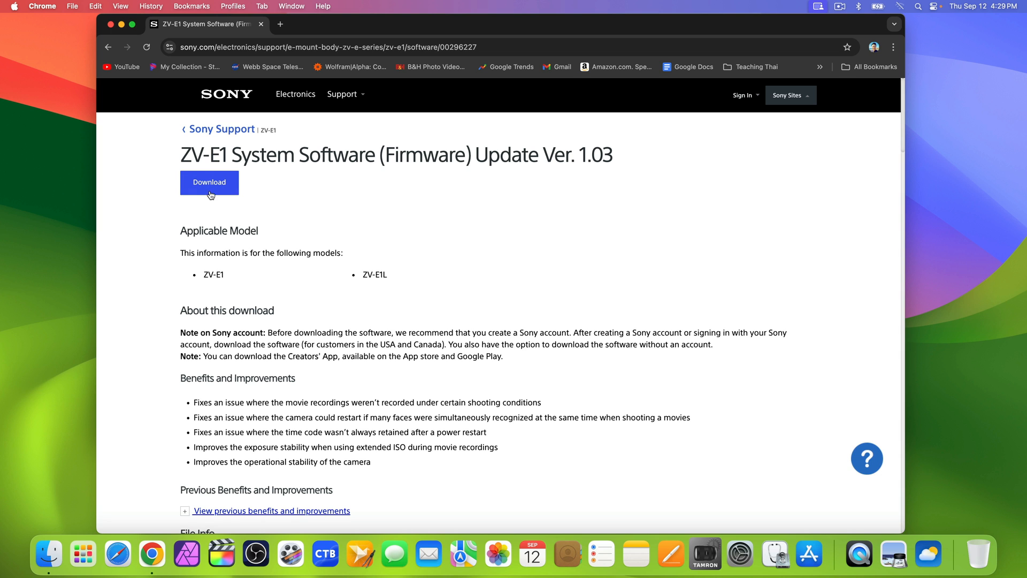
pyautogui.scroll(-3)
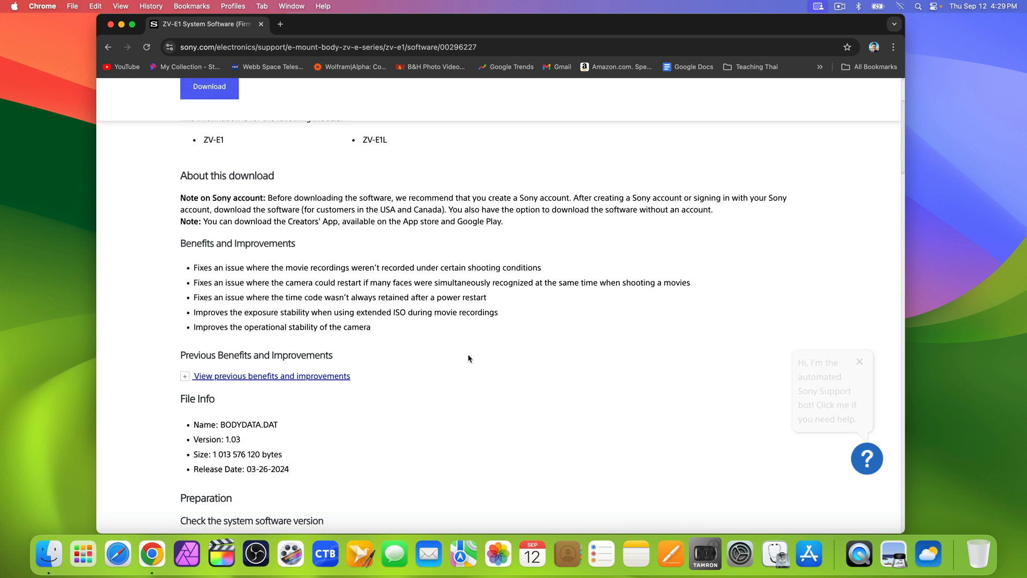
pyautogui.scroll(3)
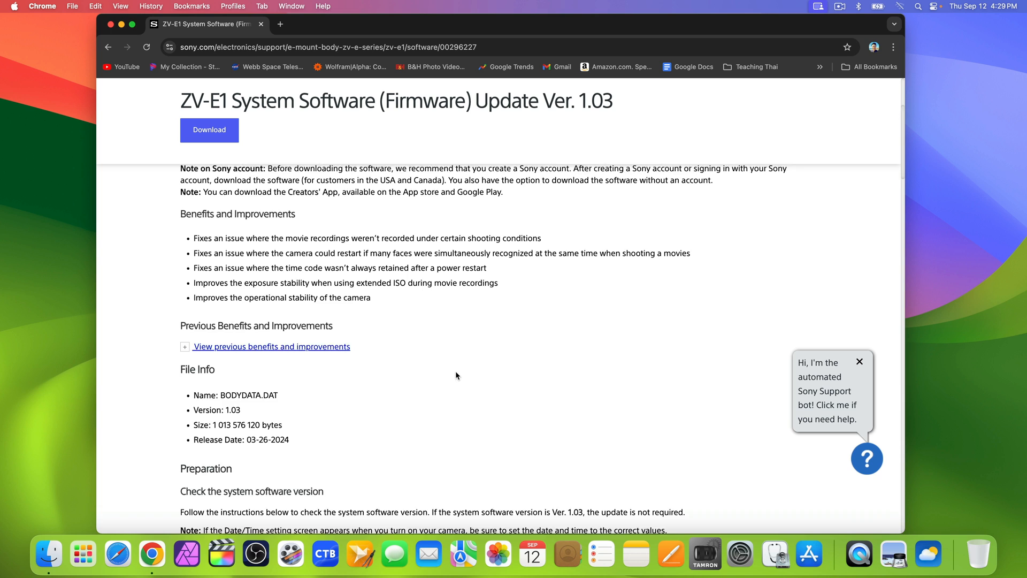
pyautogui.scroll(-3)
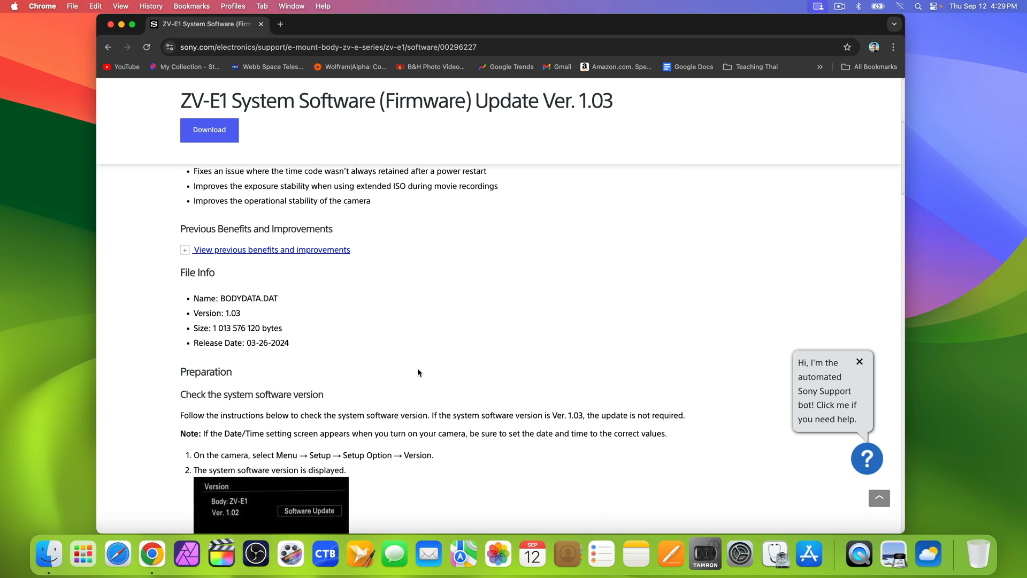
pyautogui.moveTo(273, 302)
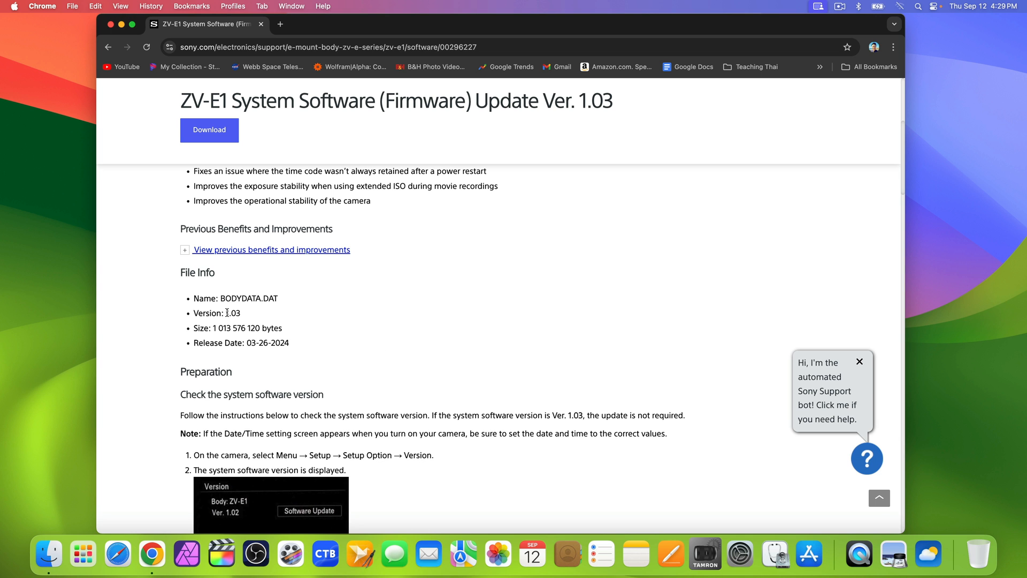
pyautogui.scroll(-3)
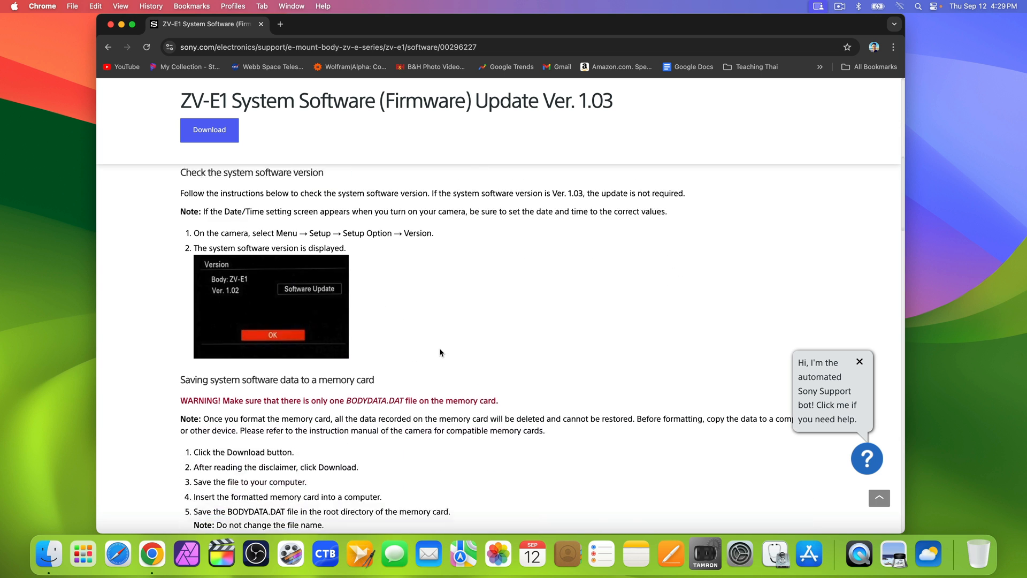
pyautogui.scroll(-3)
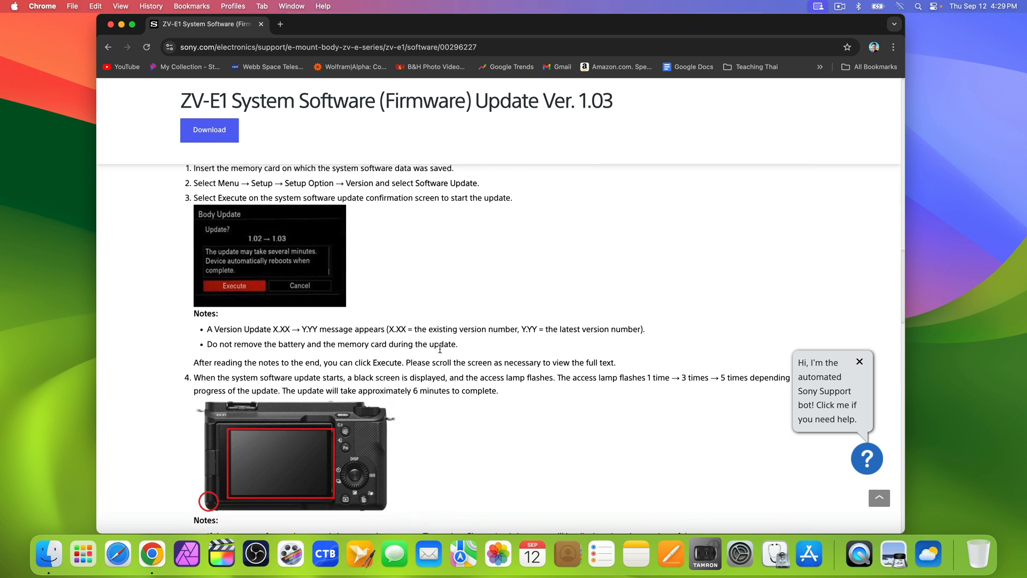
pyautogui.scroll(-3)
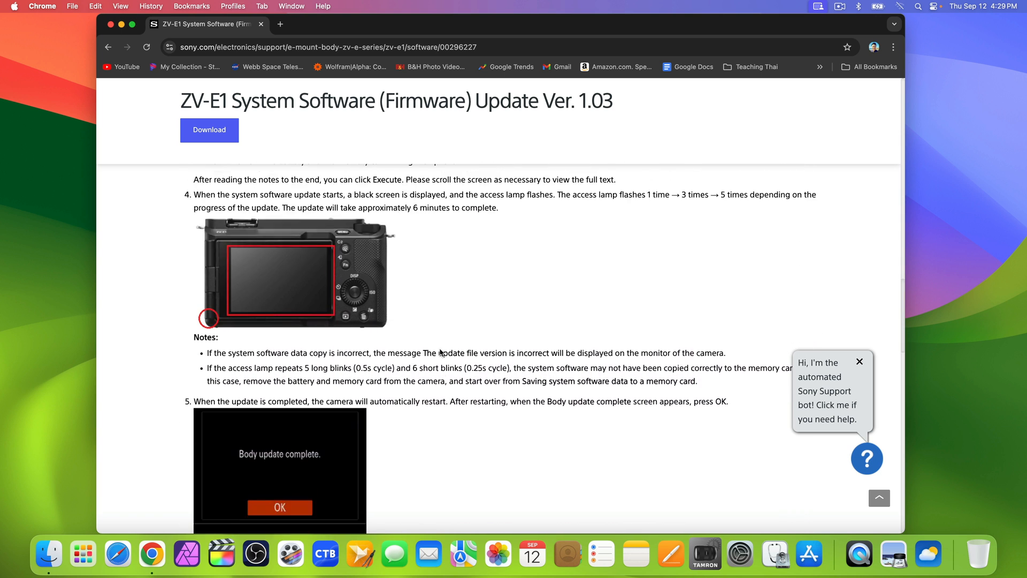
pyautogui.scroll(-3)
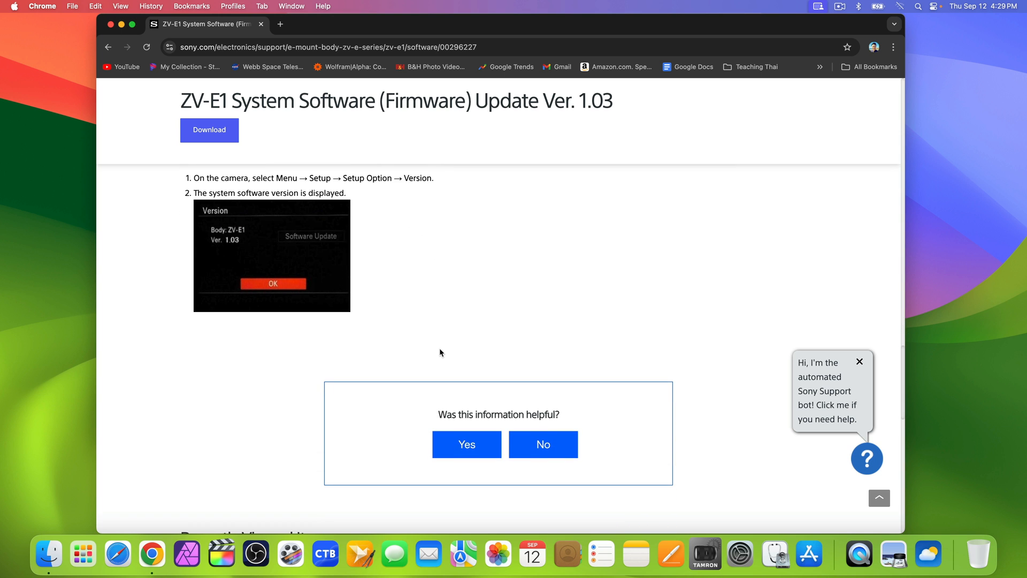
pyautogui.scroll(3)
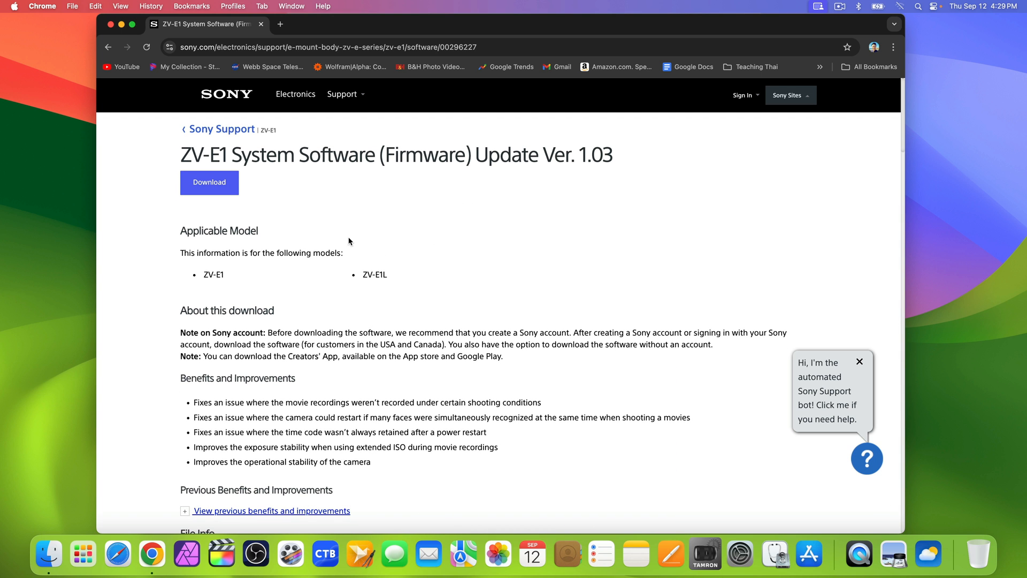
pyautogui.moveTo(210, 191)
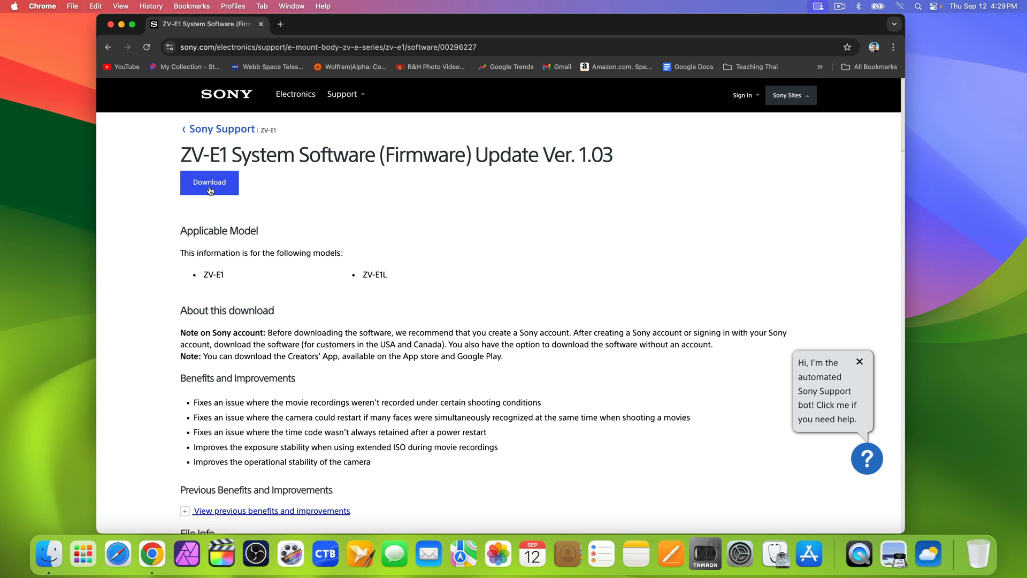
# Click Download, scroll through the license agreement, and accept it to continue.
pyautogui.click(209, 182)
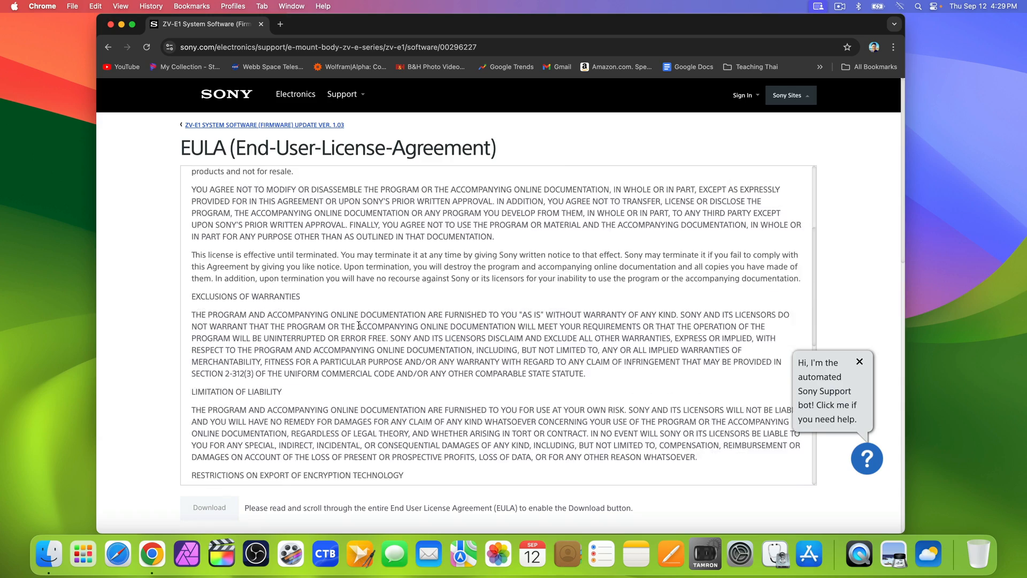
pyautogui.scroll(-3)
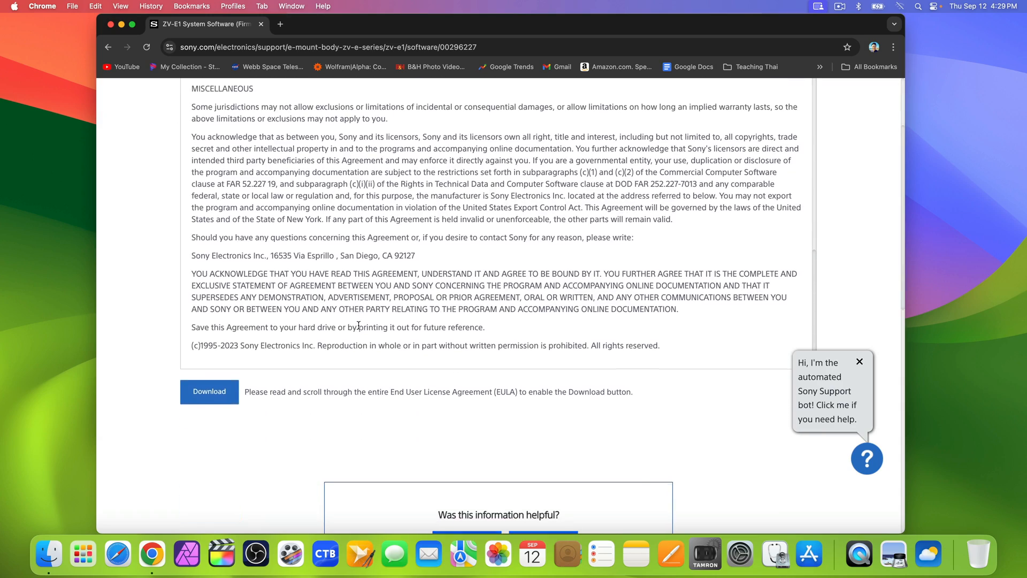
pyautogui.scroll(-3)
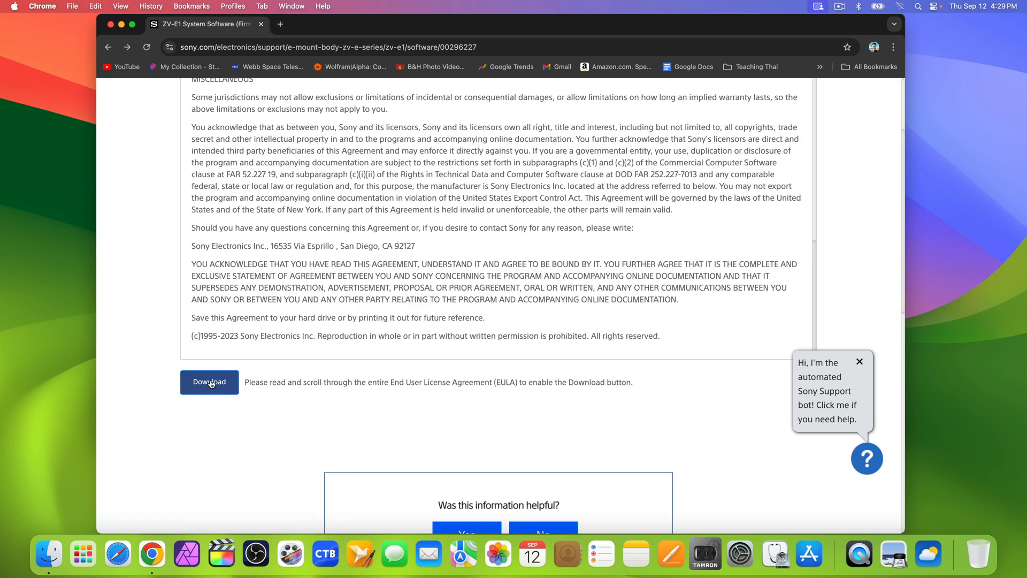
pyautogui.click(209, 382)
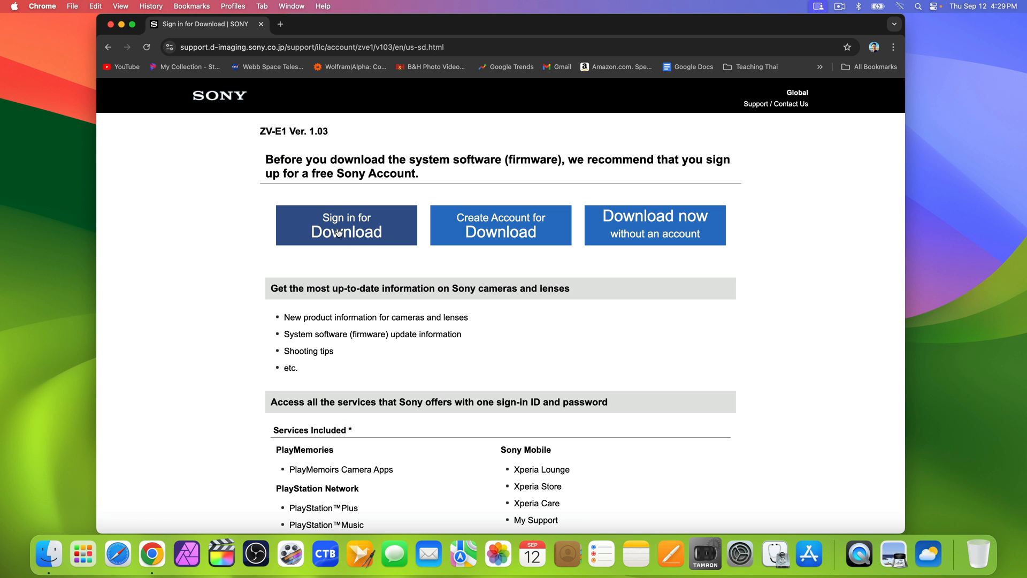
pyautogui.moveTo(512, 225)
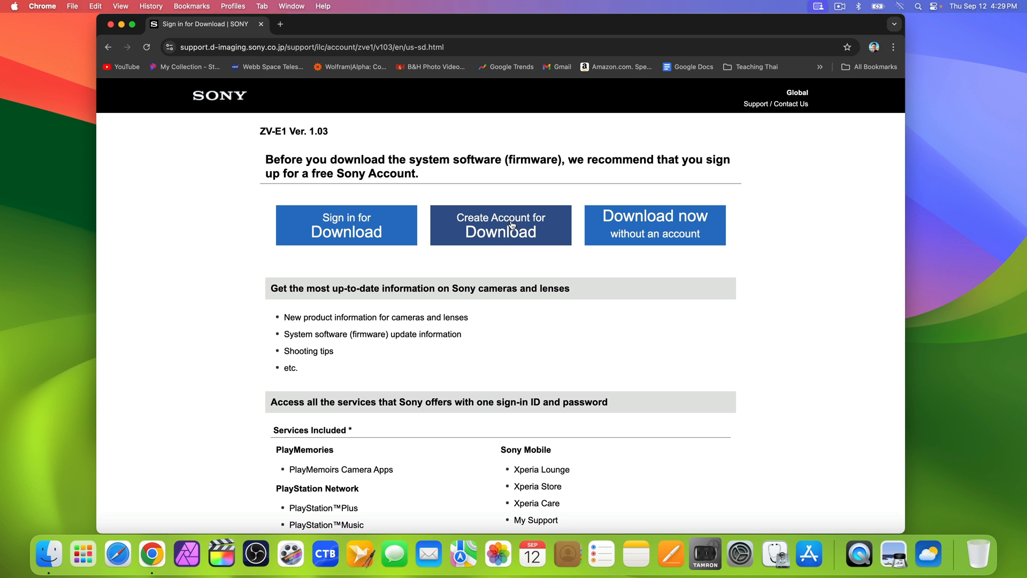
pyautogui.moveTo(675, 238)
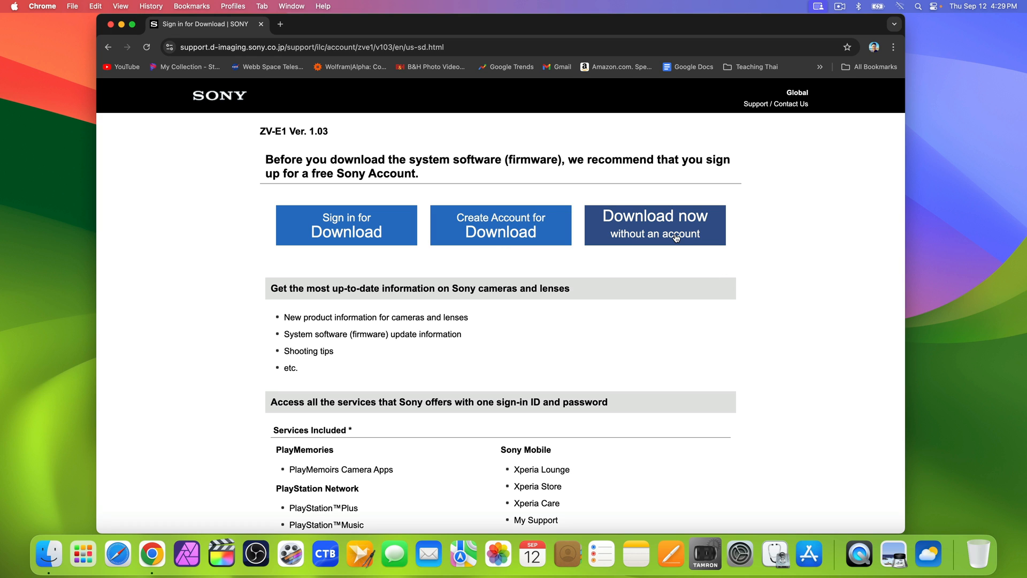
pyautogui.moveTo(353, 226)
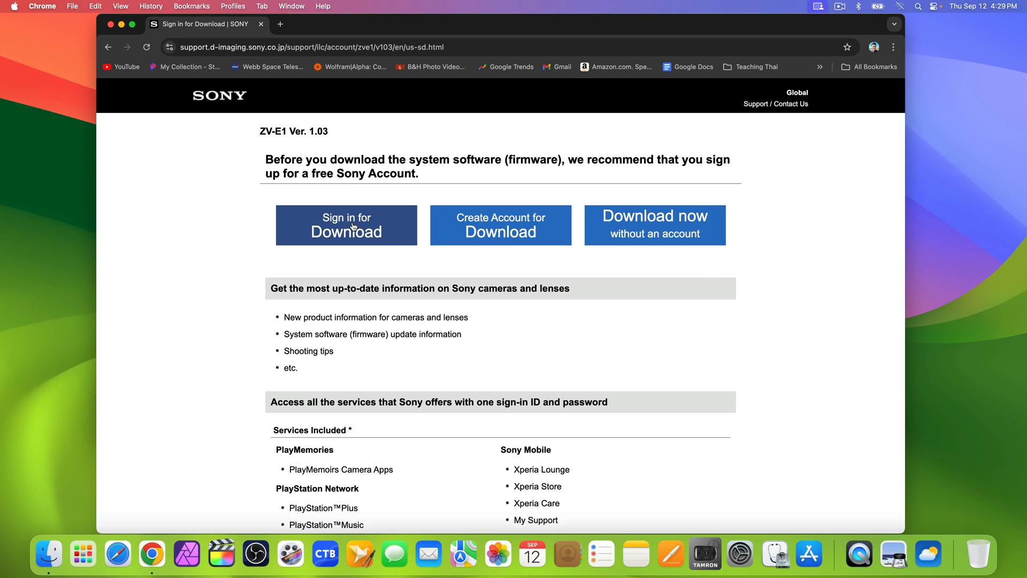
# Download the ZV-E1 firmware without signing in to an account.
pyautogui.click(347, 225)
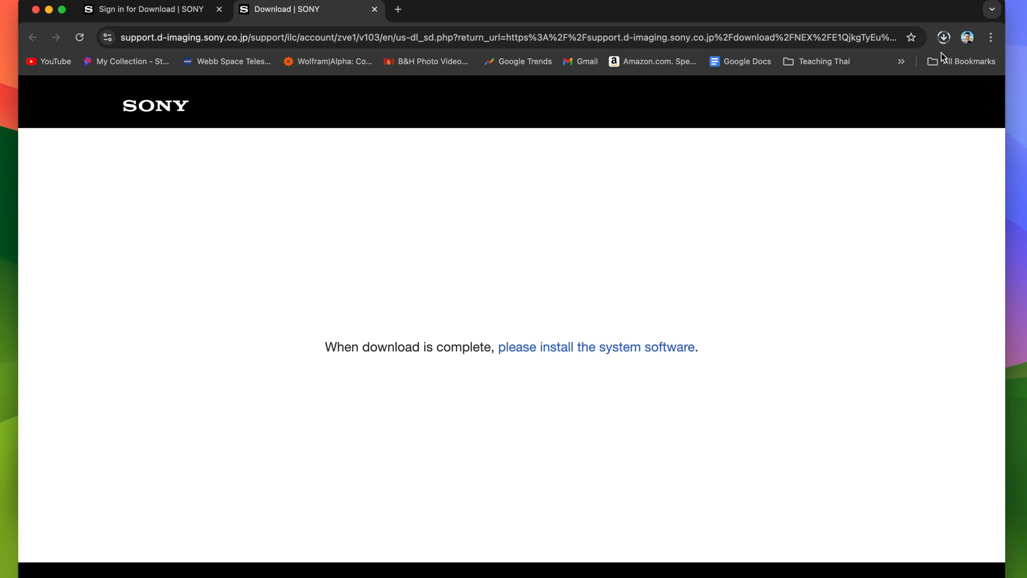
pyautogui.moveTo(945, 37)
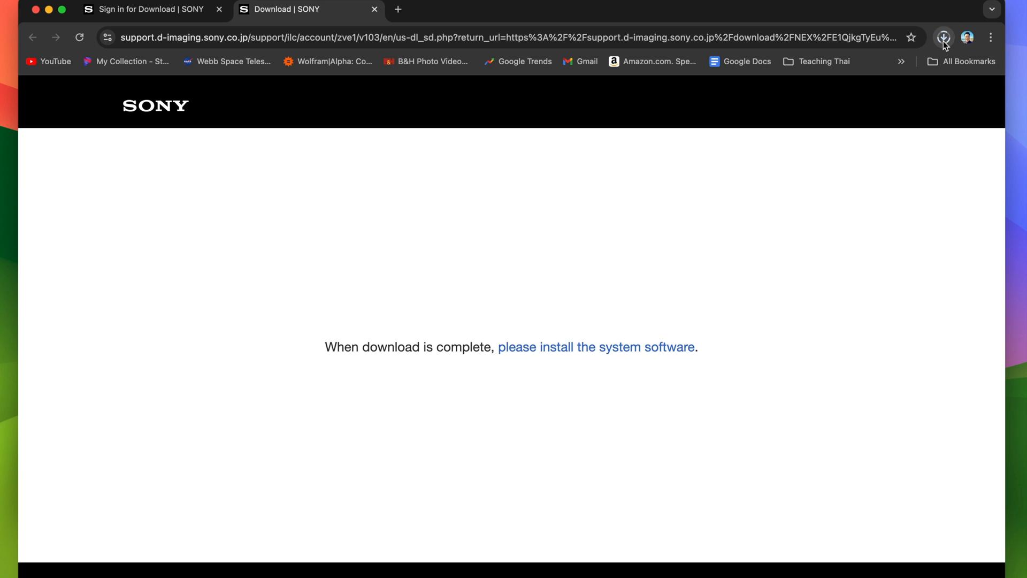
# Check Chrome's download history for the completed 967 MB BODYDATA.DAT.
pyautogui.click(943, 37)
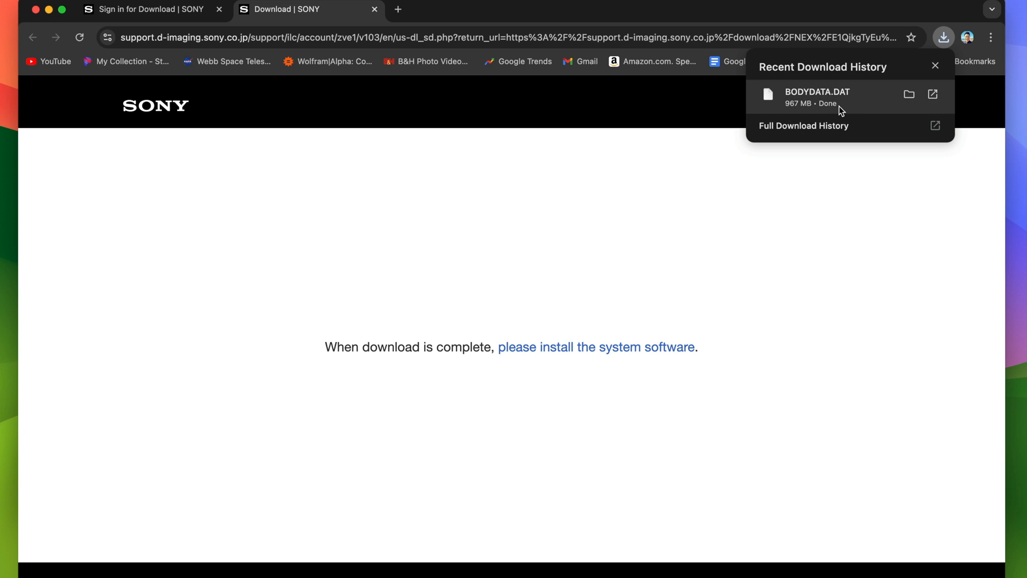
pyautogui.moveTo(742, 315)
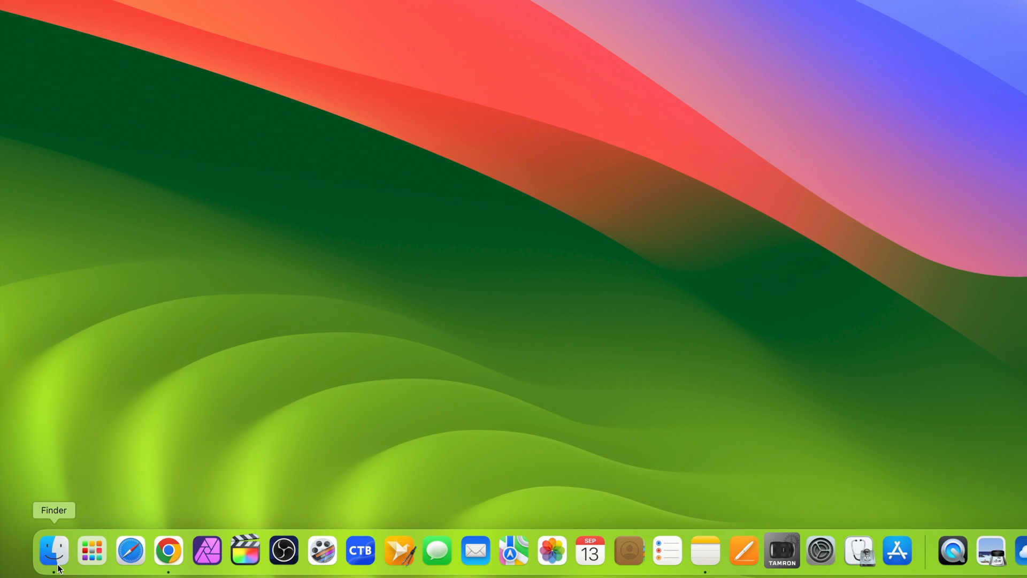
# Open a Finder window and the Untitled memory card from the desktop.
pyautogui.click(49, 555)
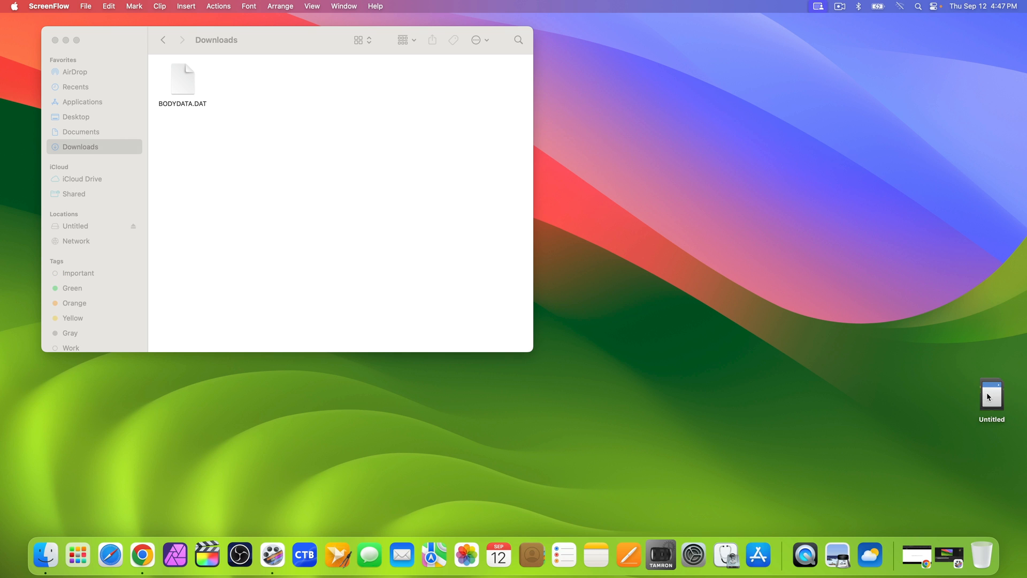
pyautogui.doubleClick(992, 394)
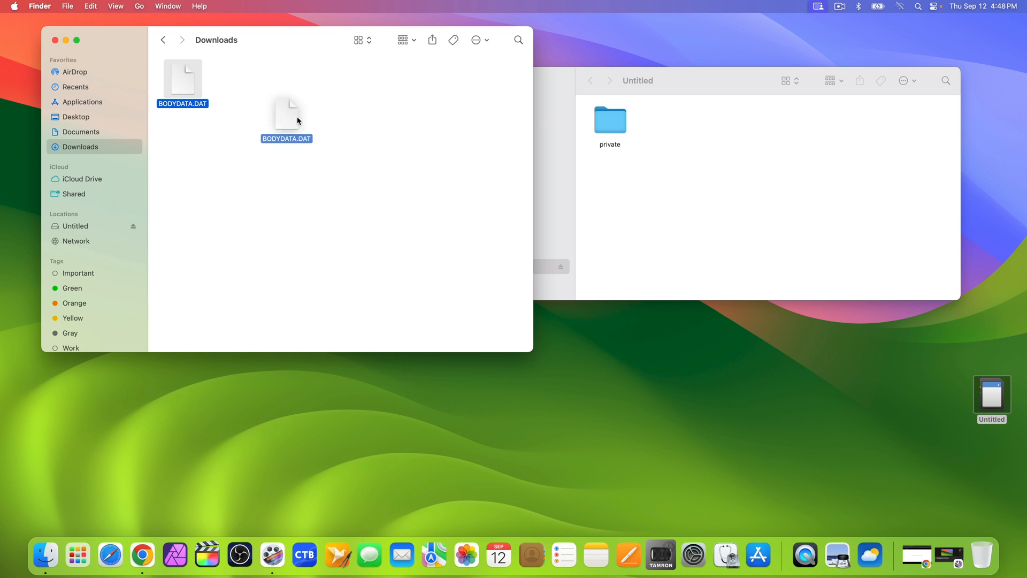
# Drag BODYDATA.DAT from Downloads into the Untitled card beside the private folder.
pyautogui.moveTo(287, 117); pyautogui.dragTo(726, 132)
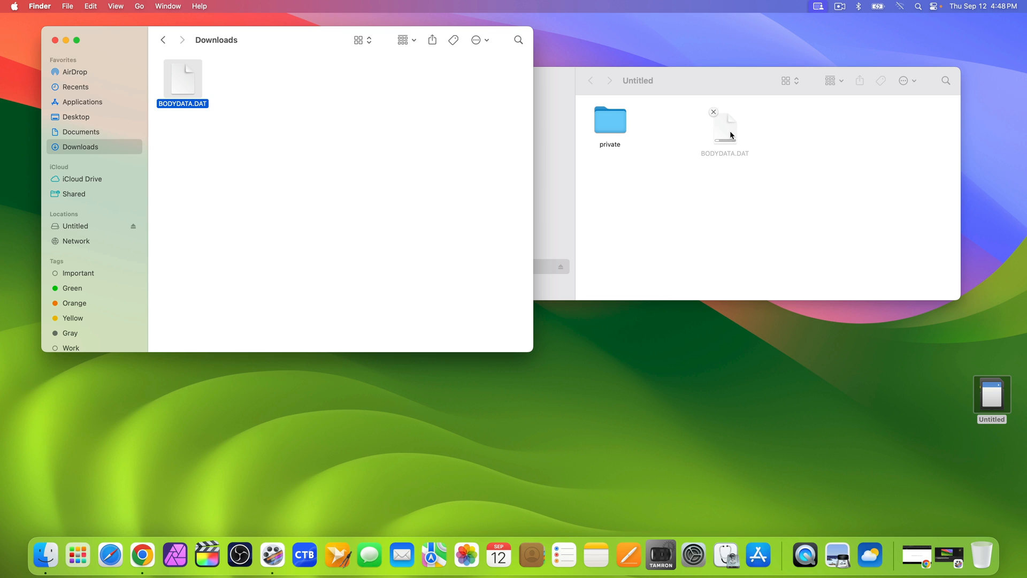
pyautogui.moveTo(182, 78); pyautogui.dragTo(725, 128)
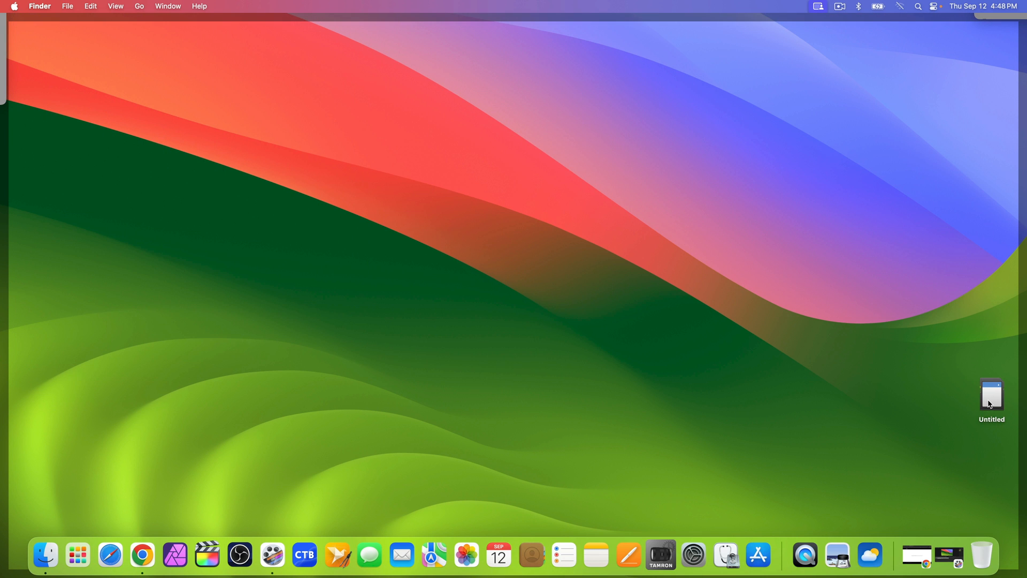
# Right-click the Untitled card icon on the desktop to show its Eject option.
pyautogui.rightClick(992, 395)
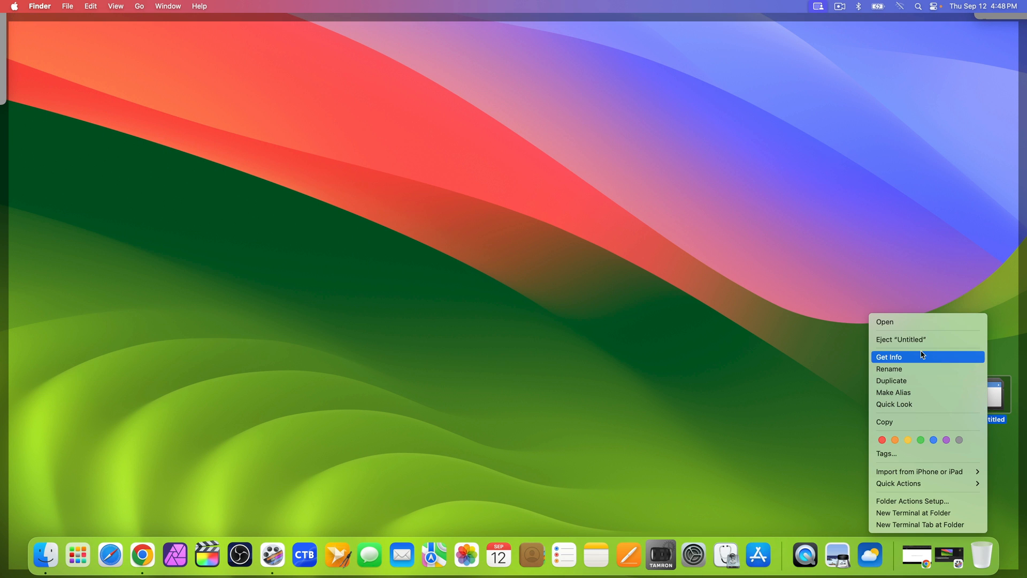
pyautogui.moveTo(904, 340)
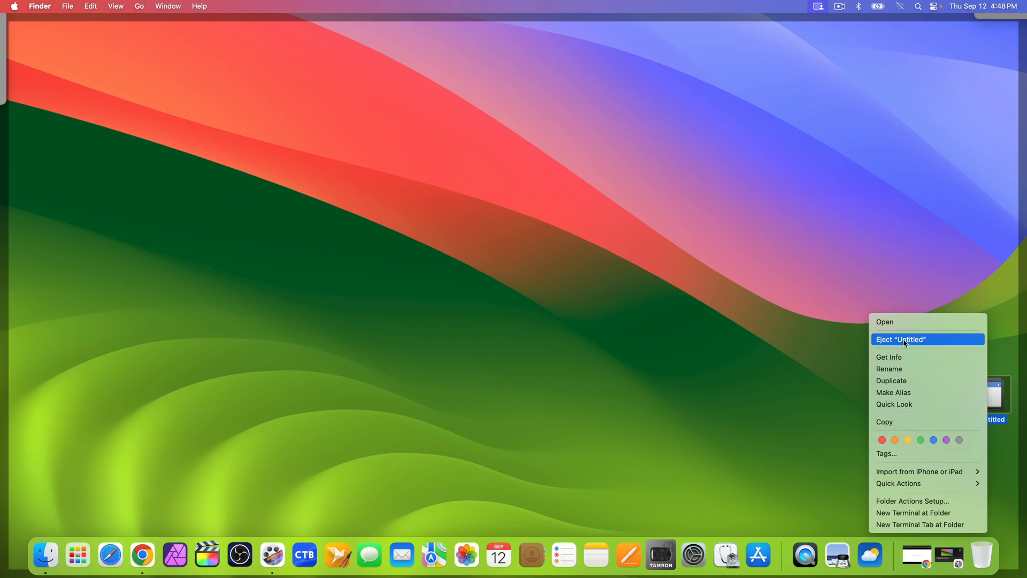